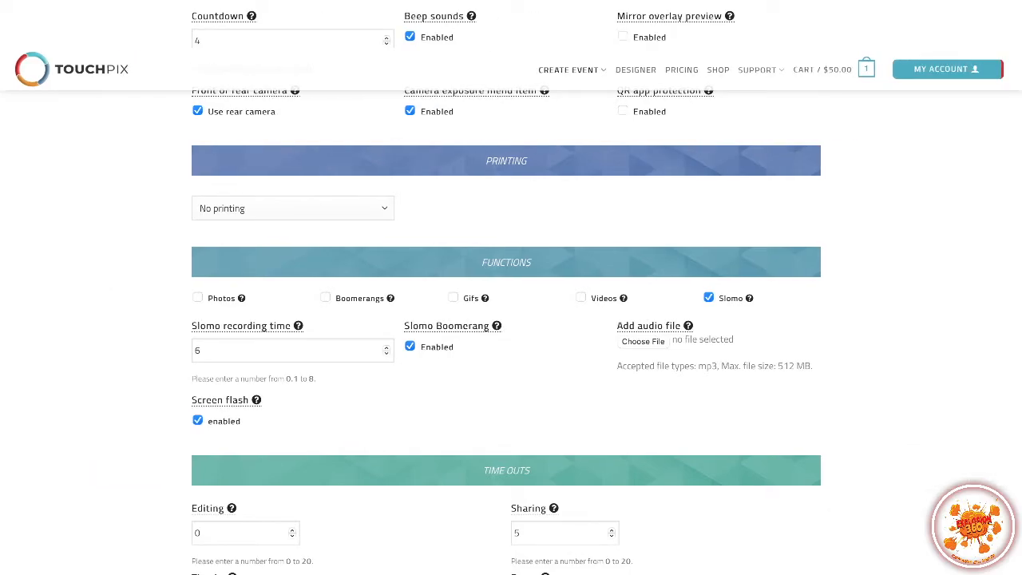
Step: Scroll through the YouTube results to find the free non-copyrighted Rock Angel music video
scroll(up, 3)
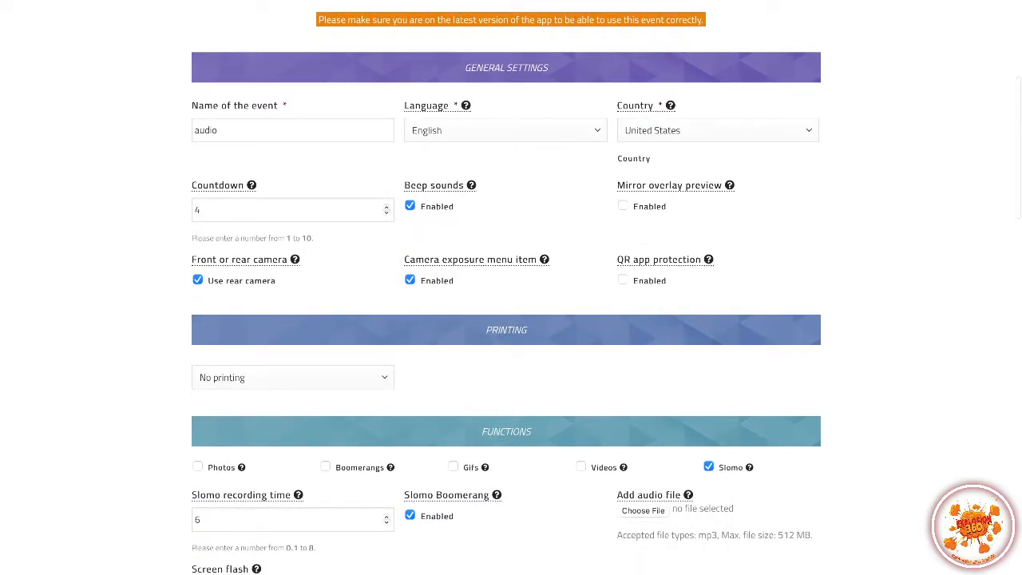
scroll(down, 3)
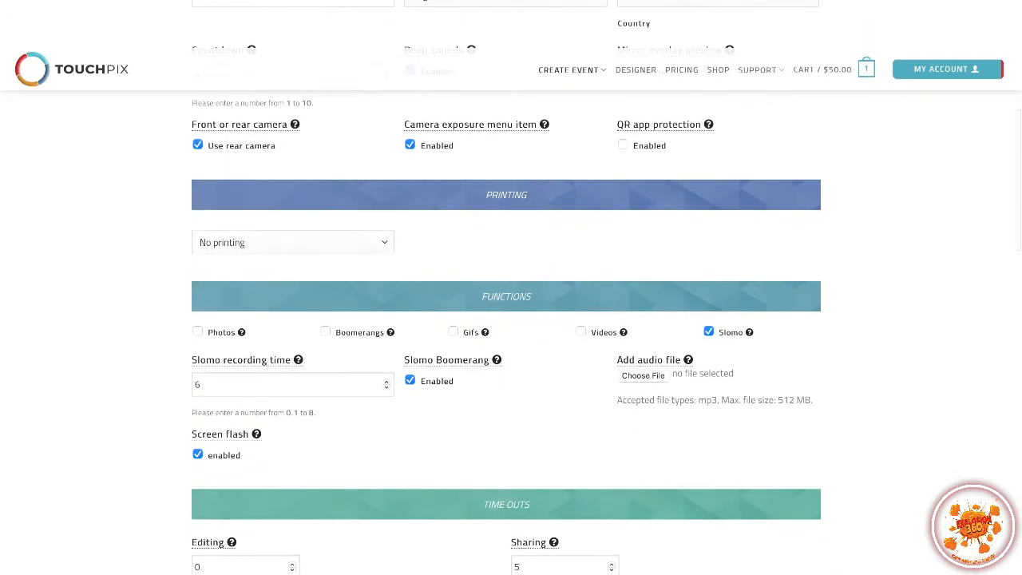
scroll(down, 3)
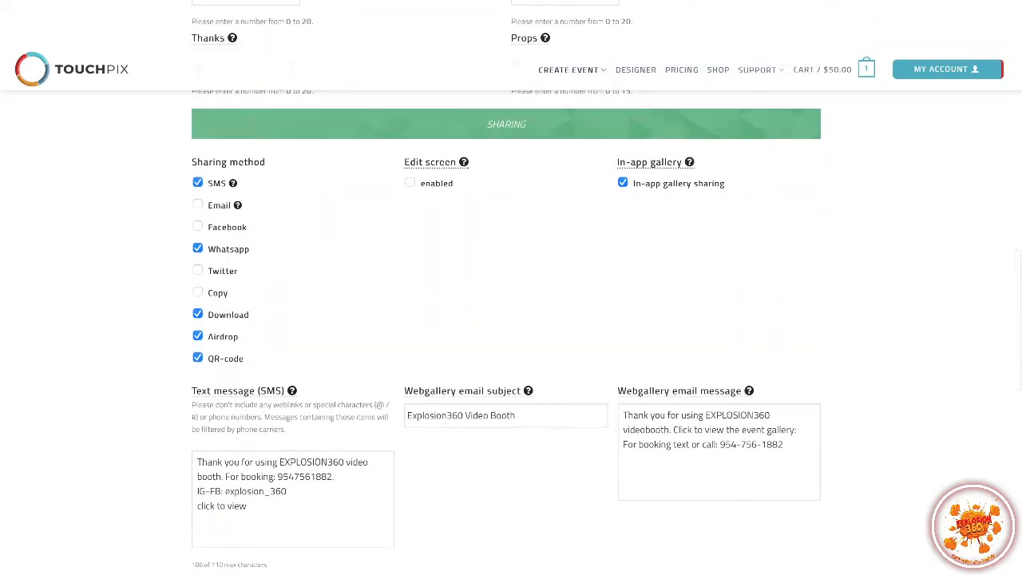
scroll(down, 3)
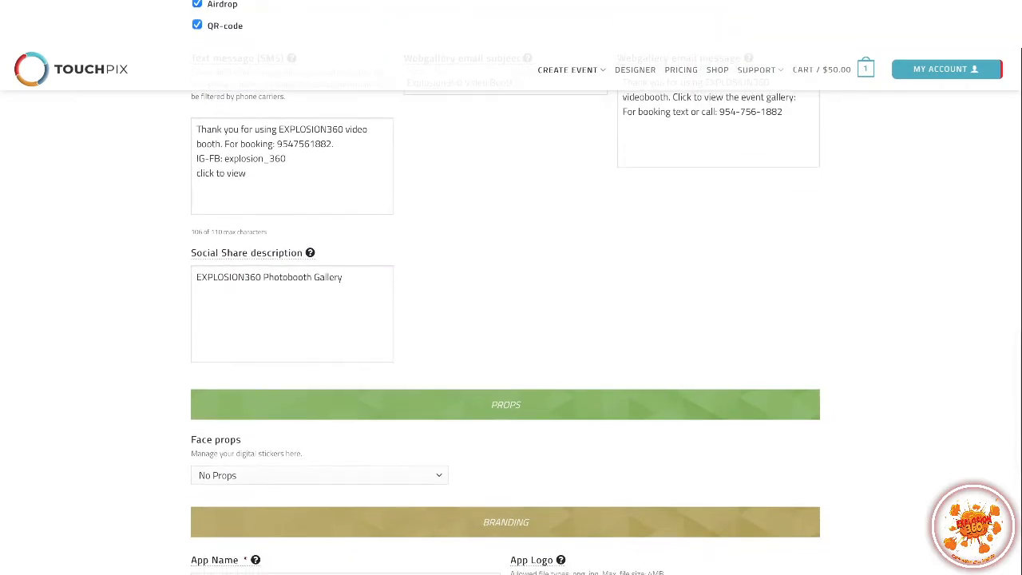
scroll(down, 3)
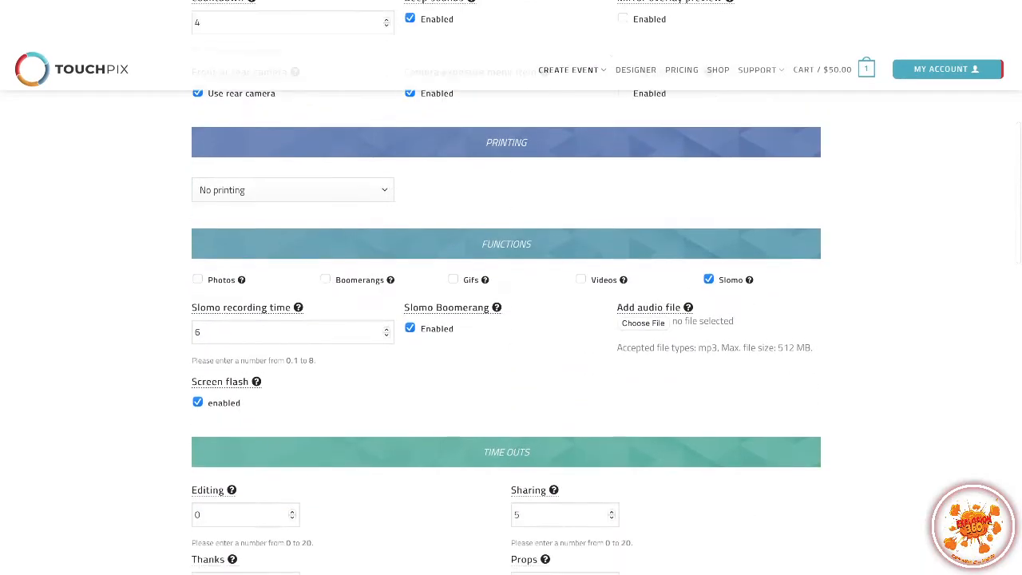
scroll(down, 3)
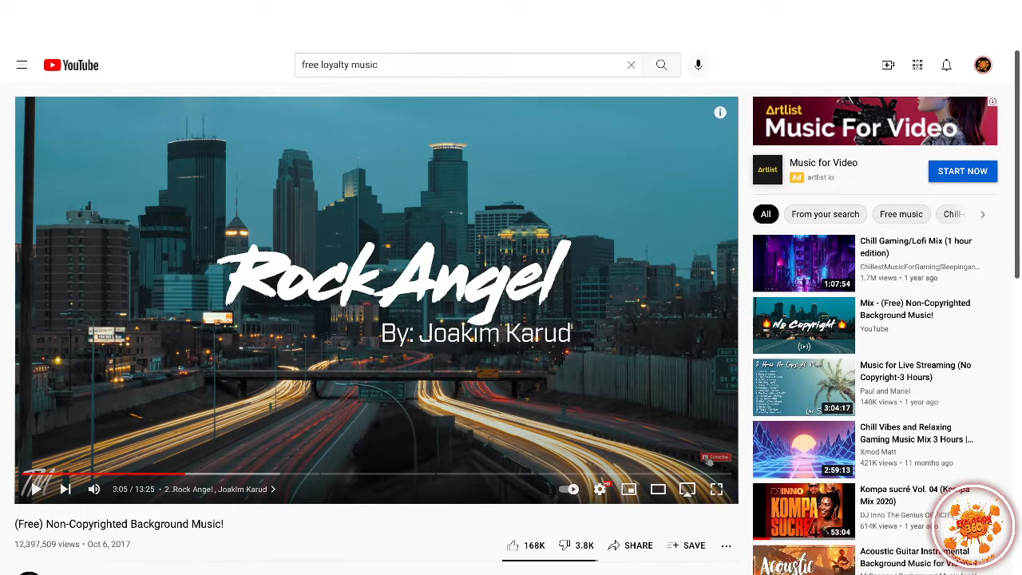
mouse_move(182, 475)
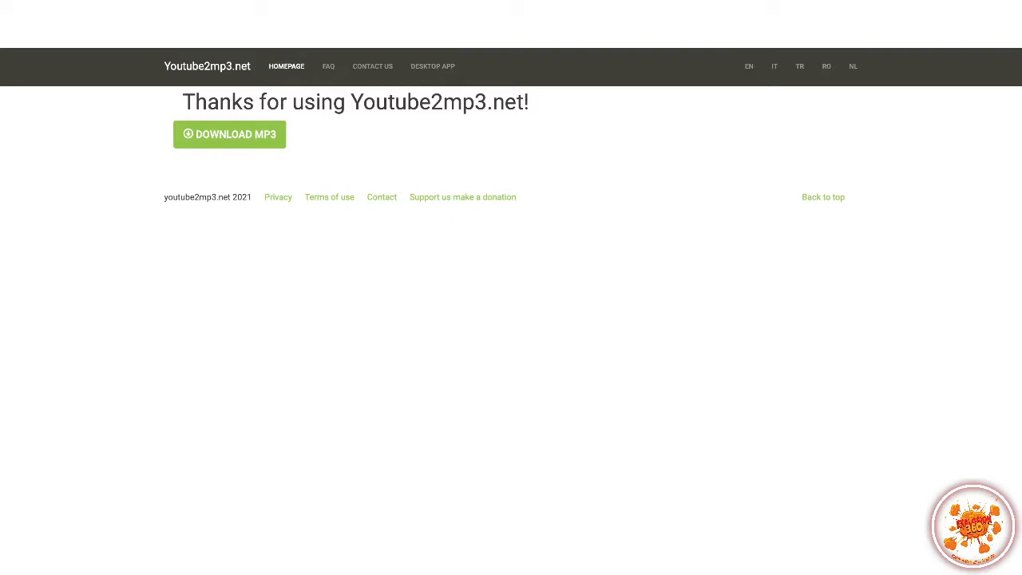
click(285, 67)
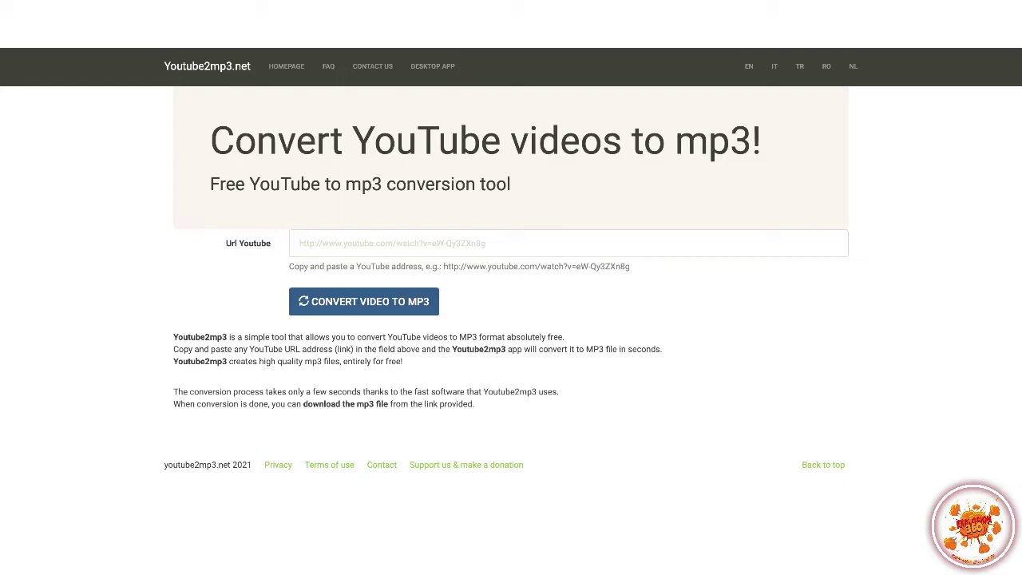
text(https://www.youtube.com/watch?v=T5o_0BoTvWg)
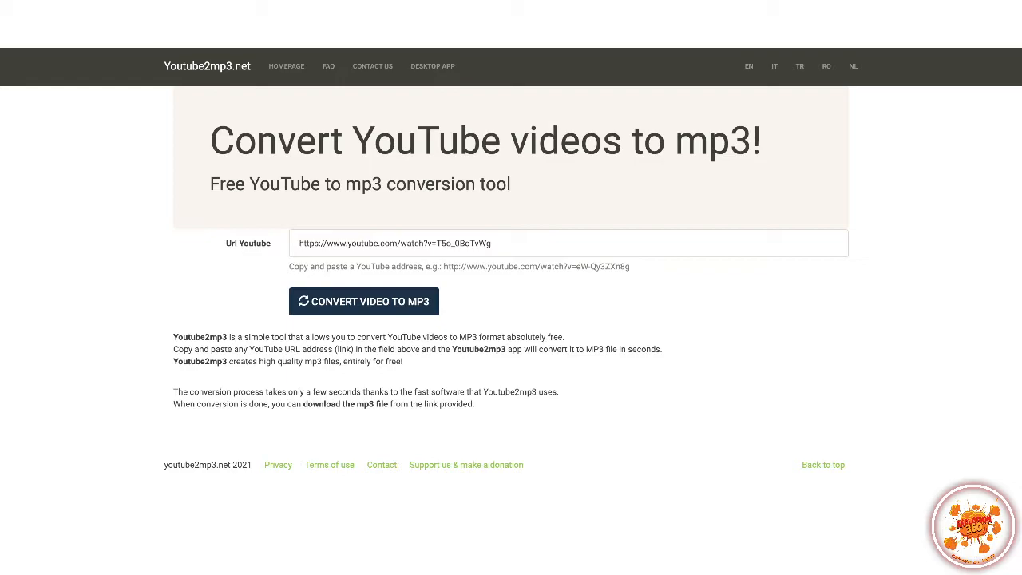
click(364, 300)
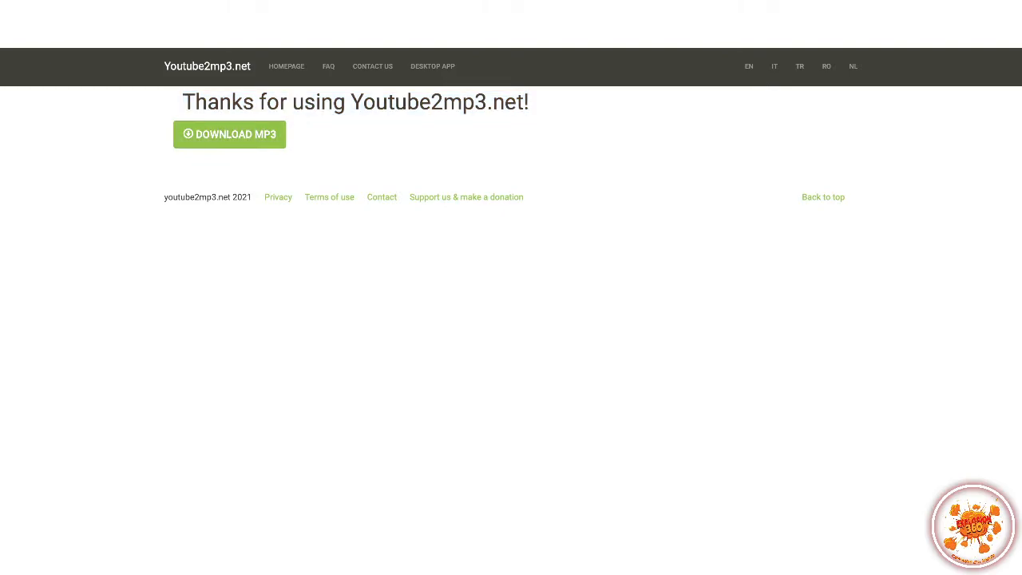
Step: Download the converted Rock Angel MP3, allowing the browser's download prompt
click(230, 134)
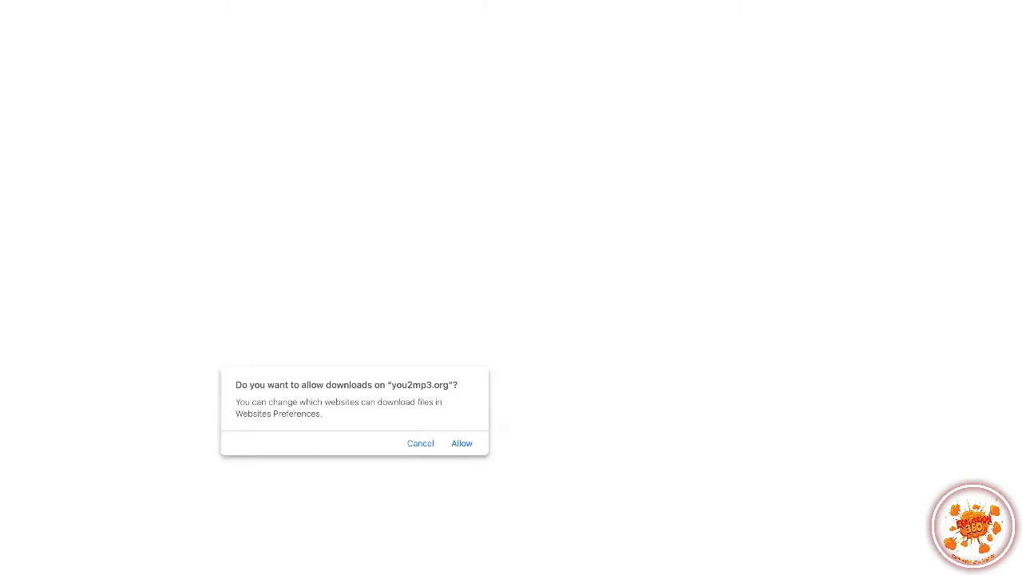
click(461, 444)
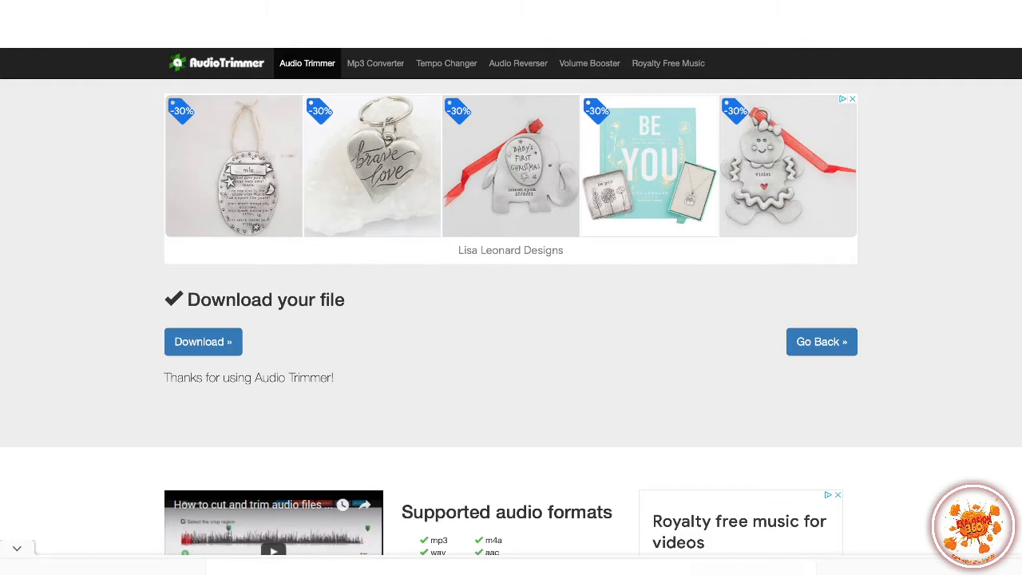
Step: Return from the Audio Trimmer download page to the MP3 cutter's upload page
scroll(down, 3)
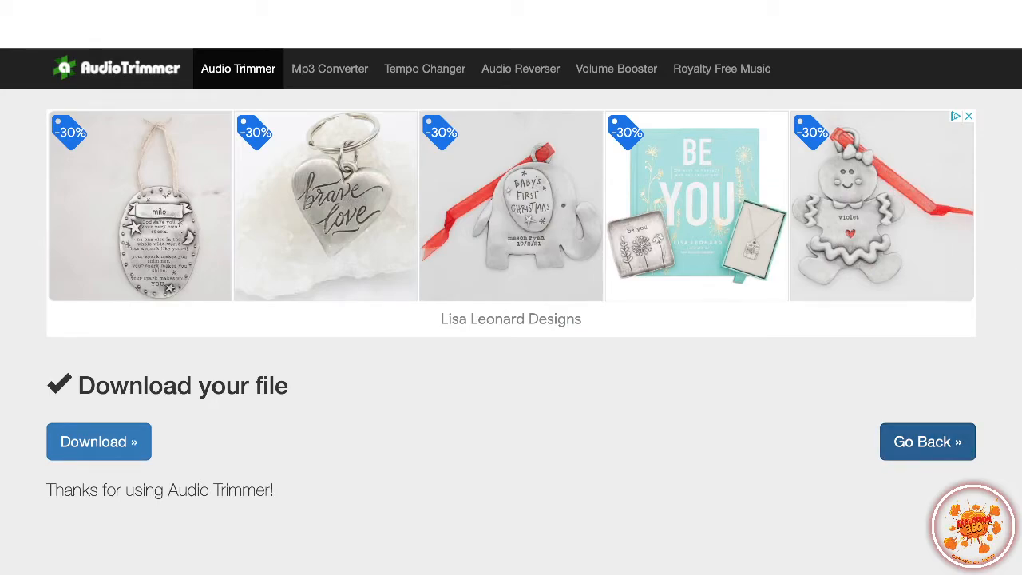
click(926, 441)
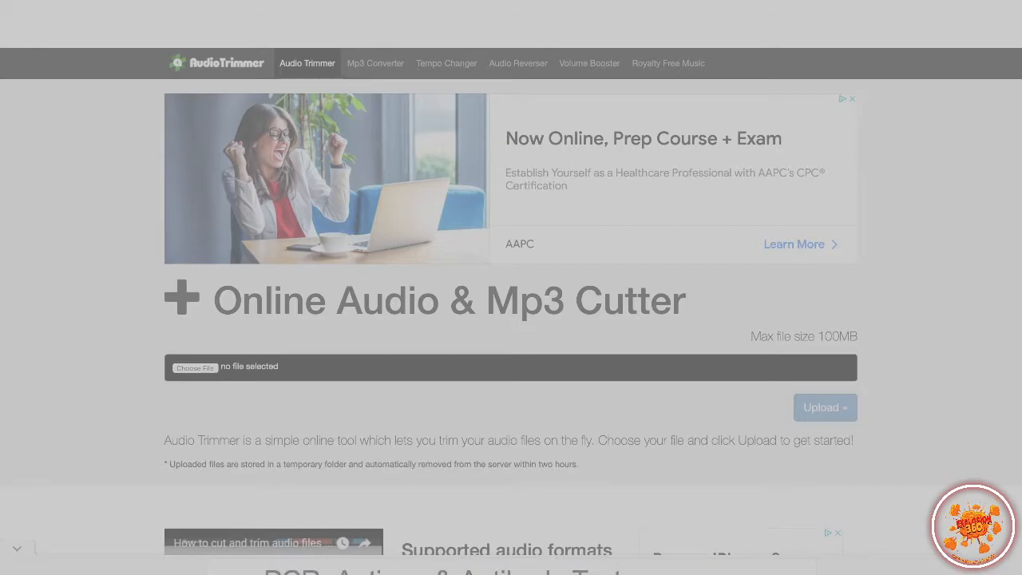
Step: Load the downloaded MP3 and crop it to keep only its first ~57 seconds
click(824, 407)
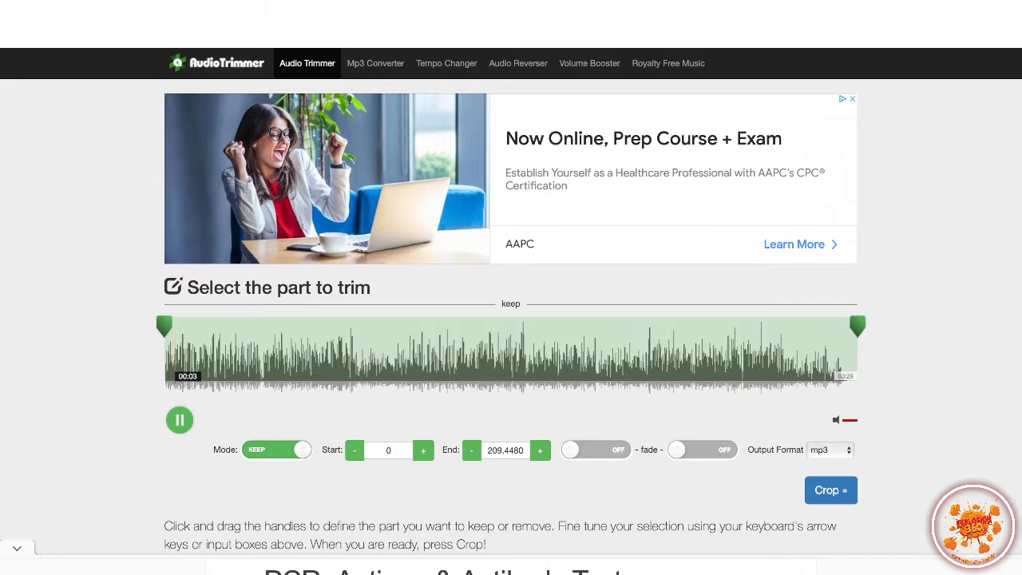
drag(856, 326, 400, 326)
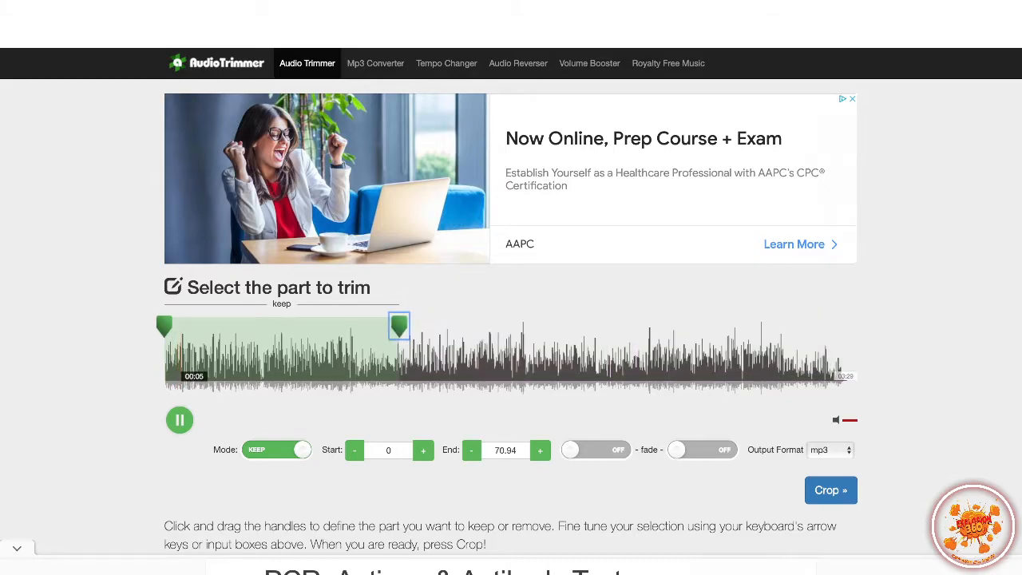
drag(399, 326, 354, 326)
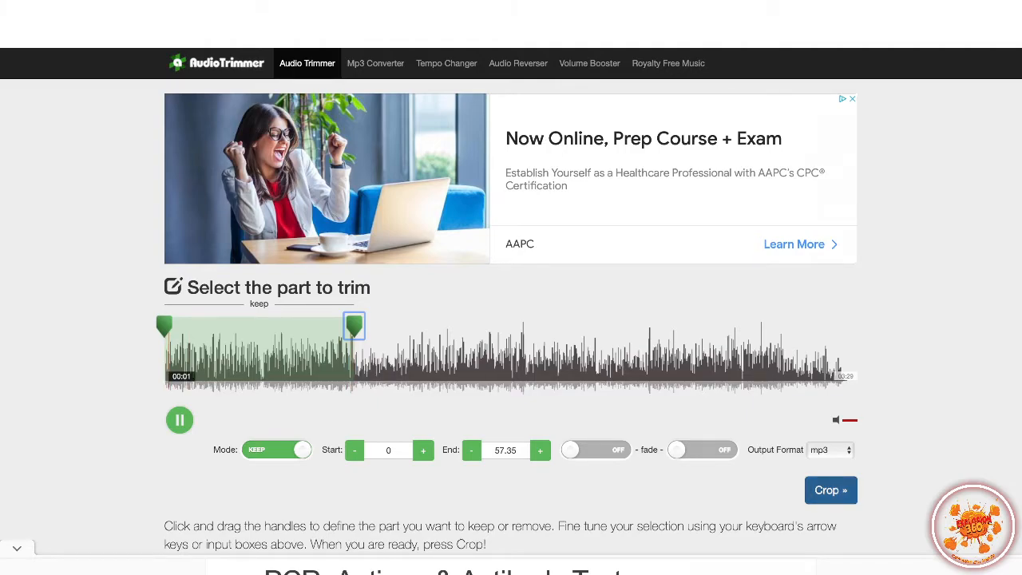
click(830, 489)
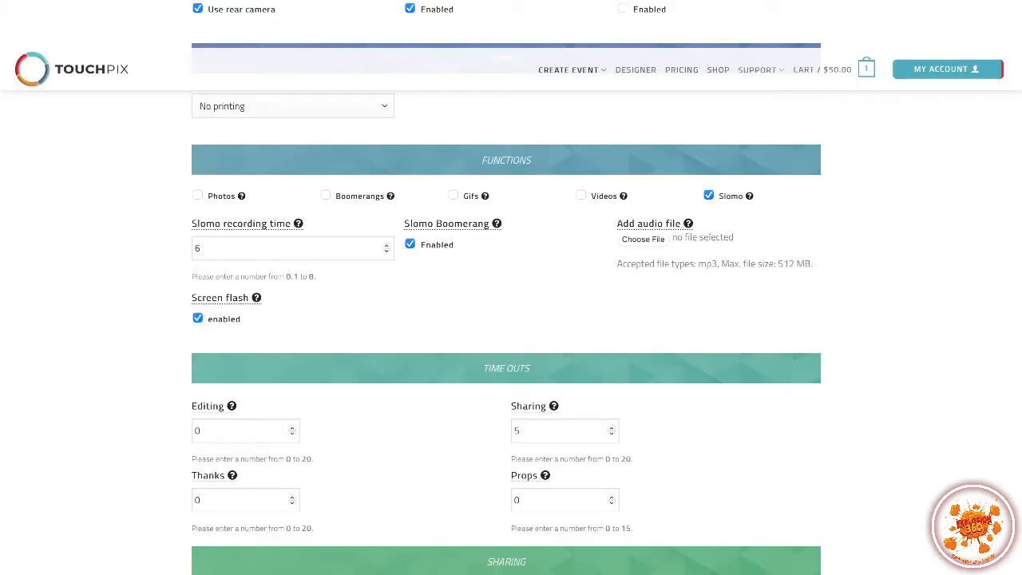
Step: Attach the trimmed MP3 as the slomo event's audio file and submit the event settings
scroll(down, 3)
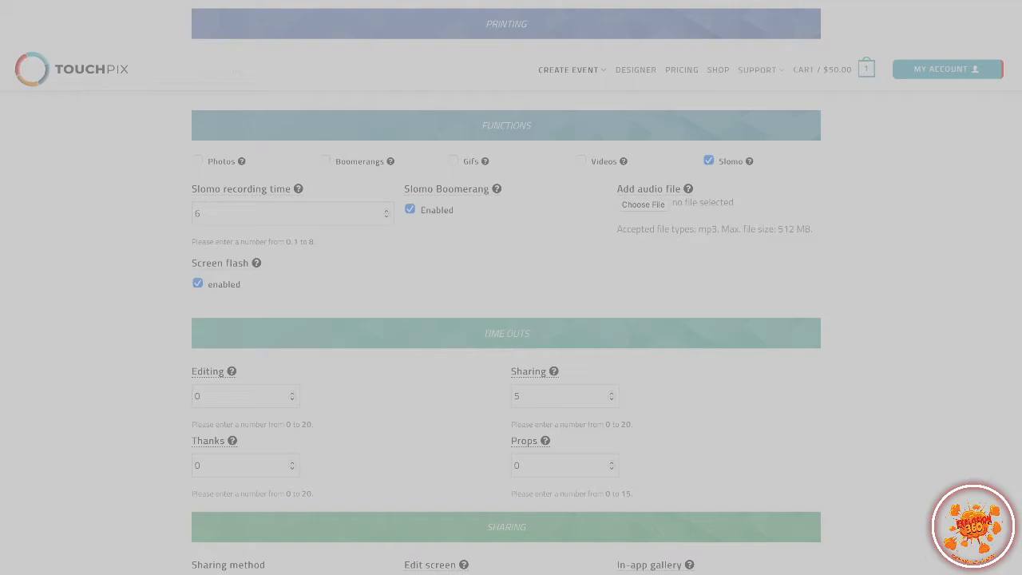
click(642, 205)
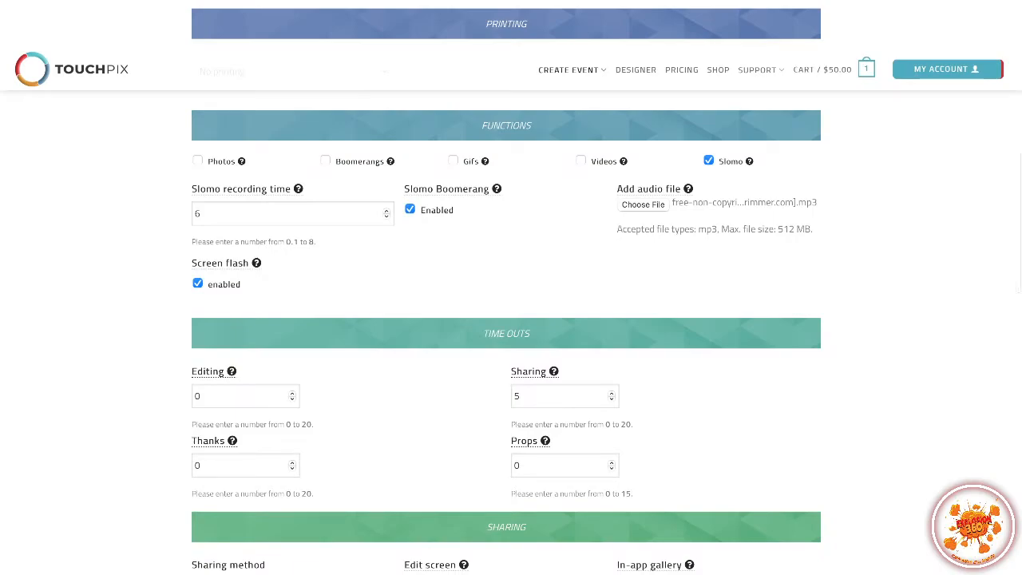
scroll(down, 3)
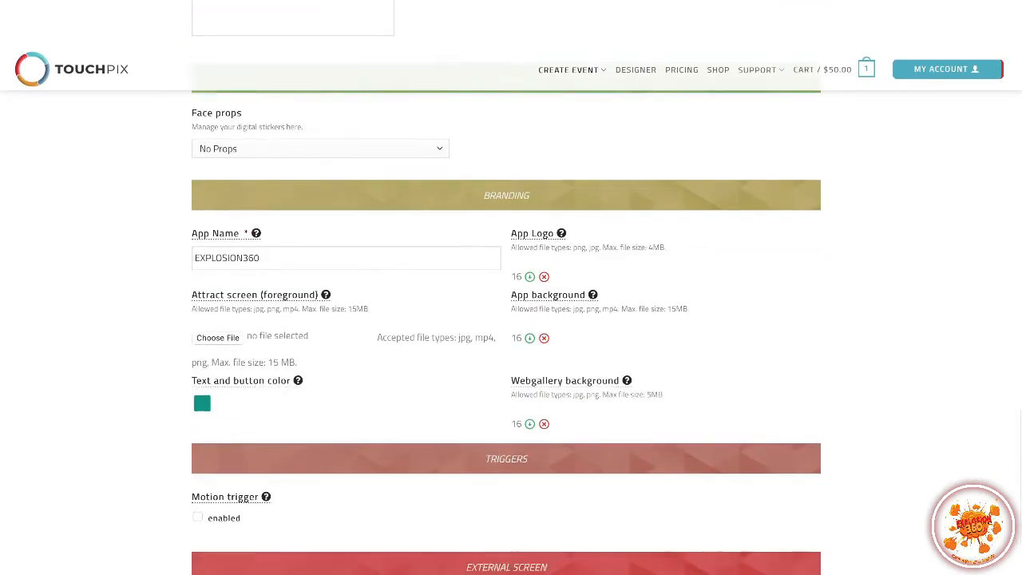
scroll(down, 3)
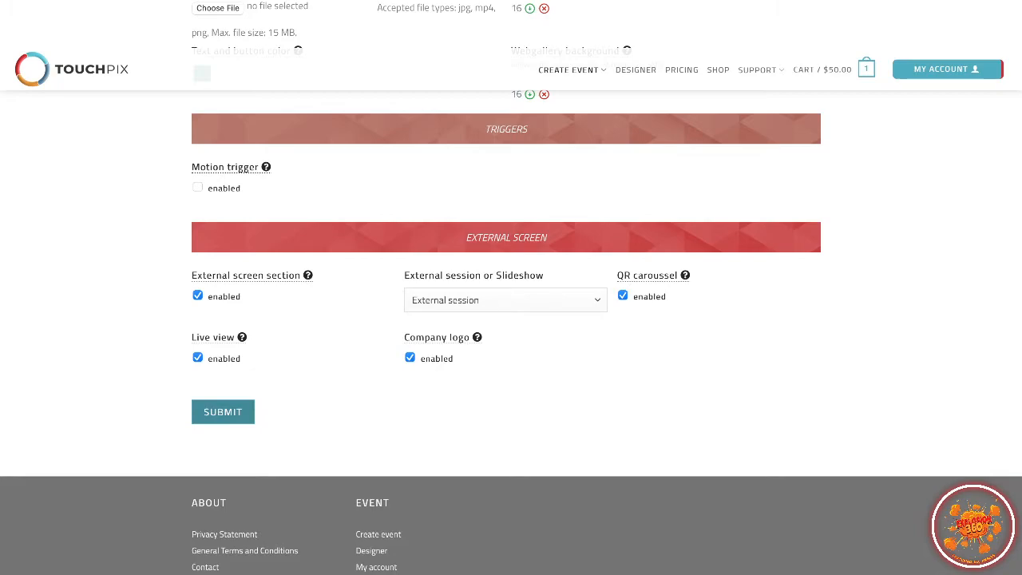
click(224, 412)
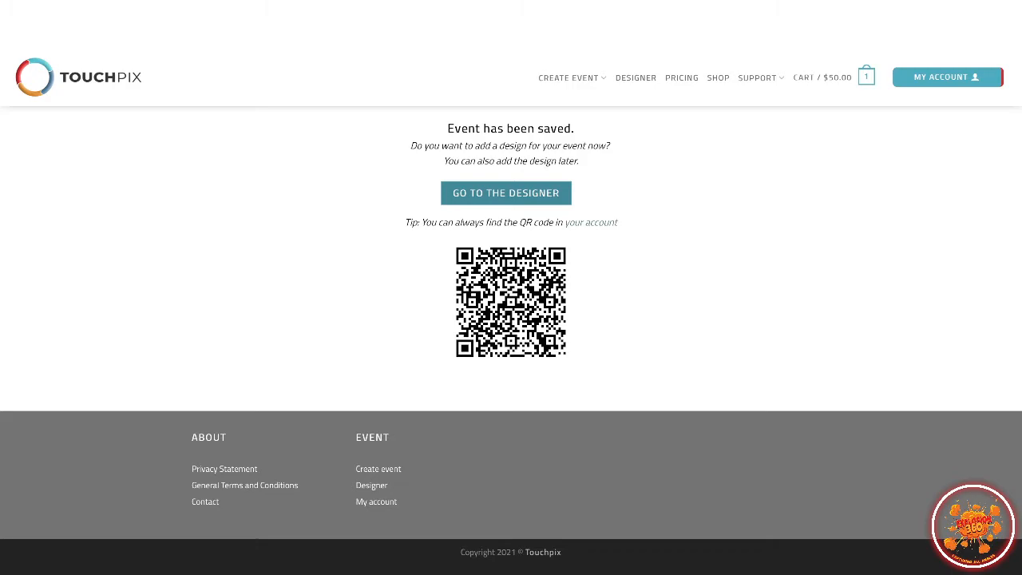
Step: Go to the template Designer from the save confirmation page
click(505, 192)
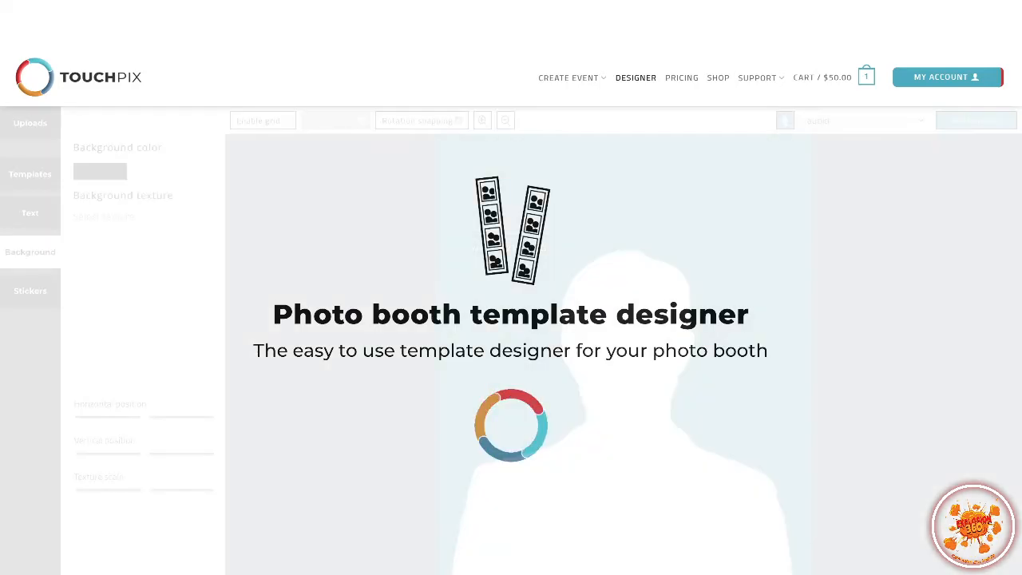
Step: Add the slomo_overlay 2 template to the 'audio' event in the Designer
click(29, 172)
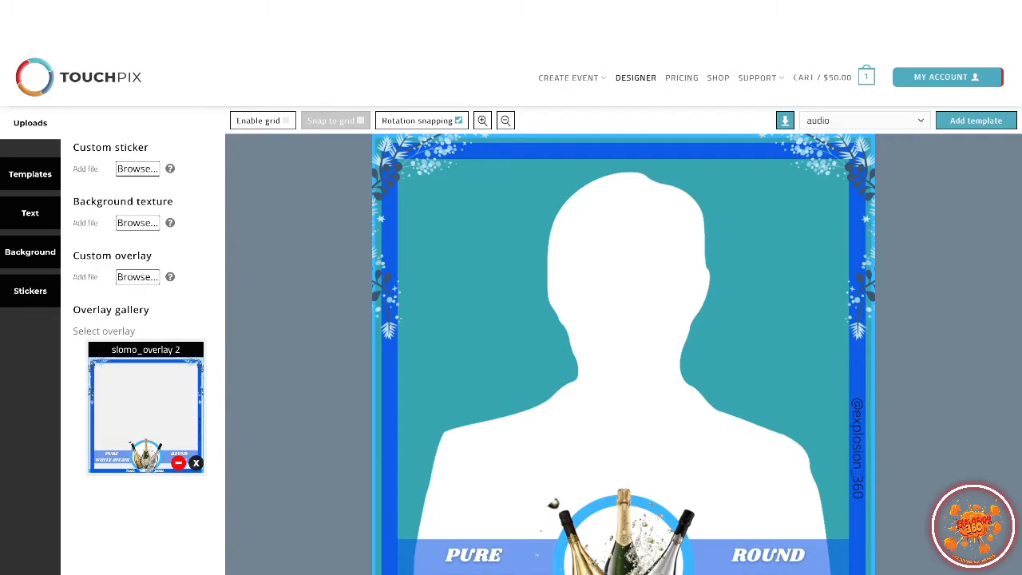
click(976, 120)
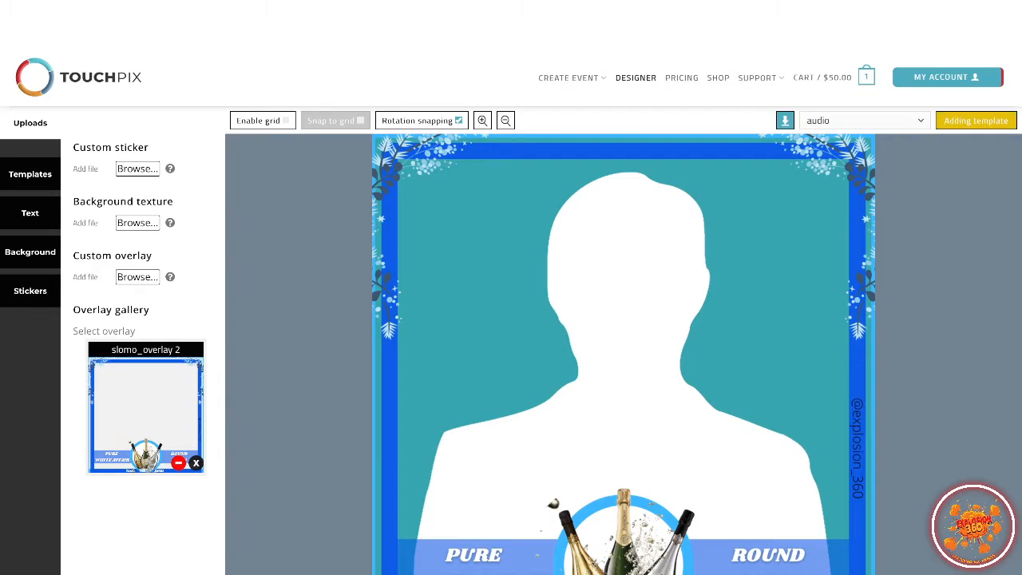
click(976, 120)
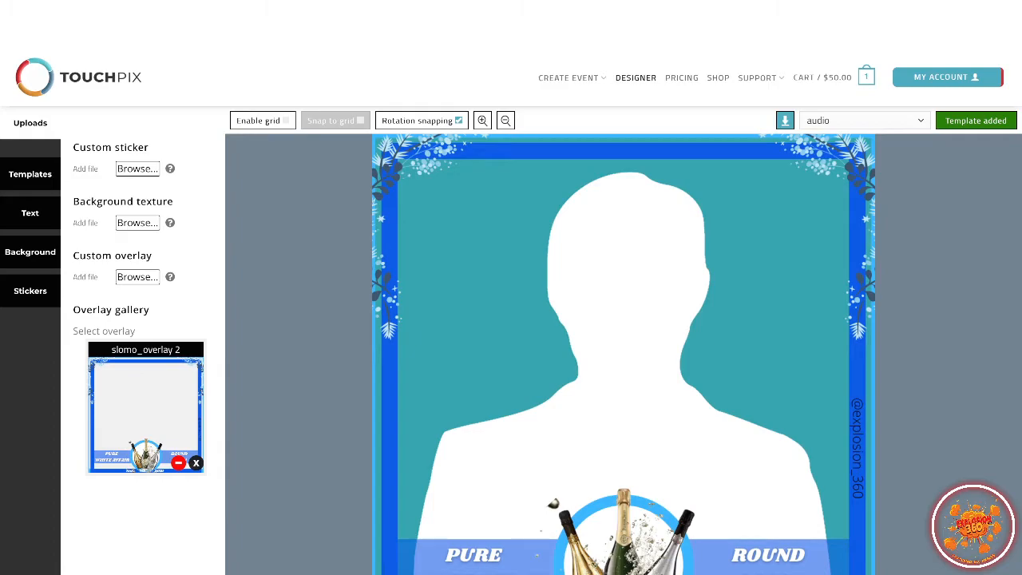
click(976, 122)
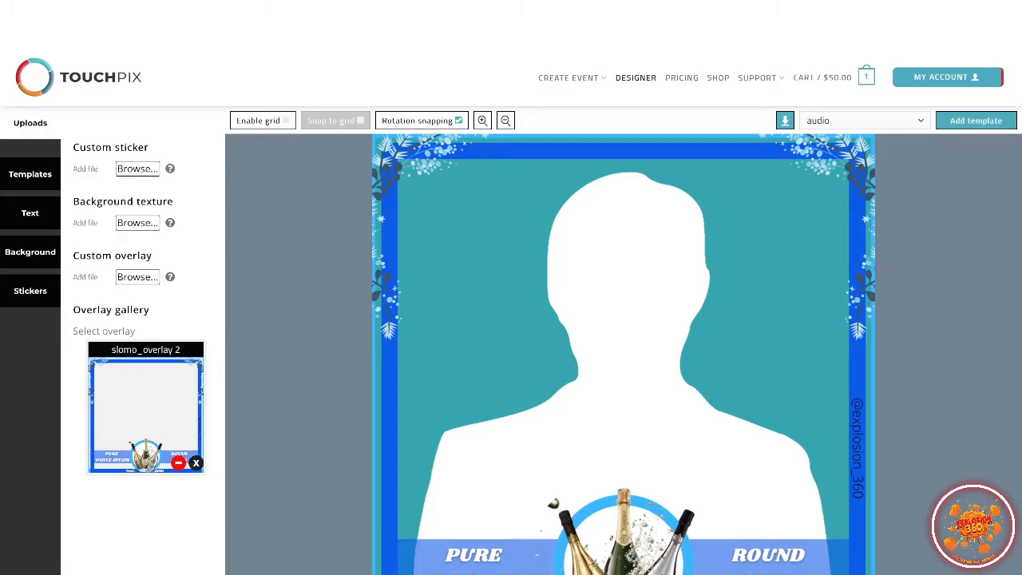
click(947, 77)
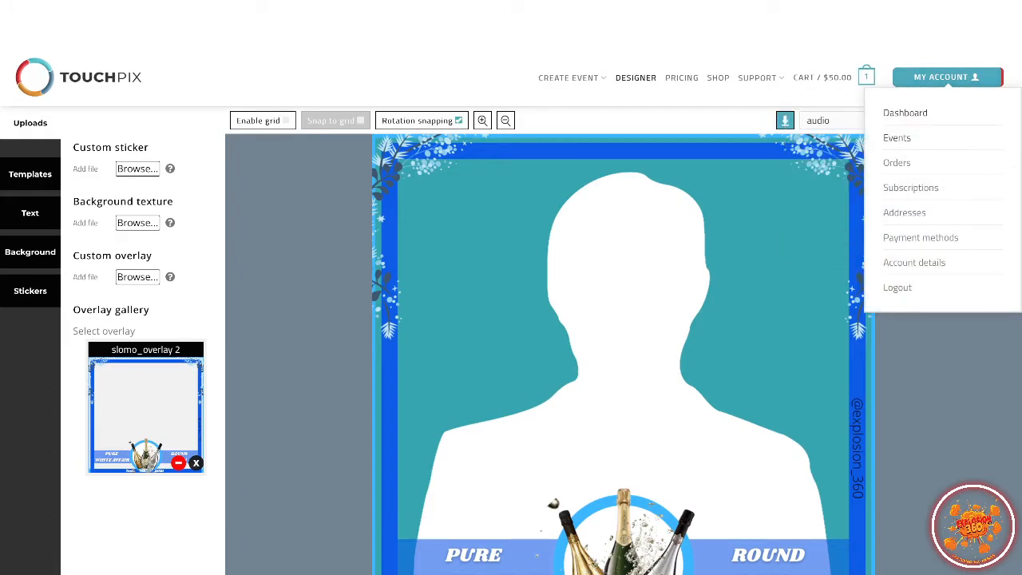
Step: Check the 'audio' event's overlays in My Events, then open its Manage settings
click(898, 137)
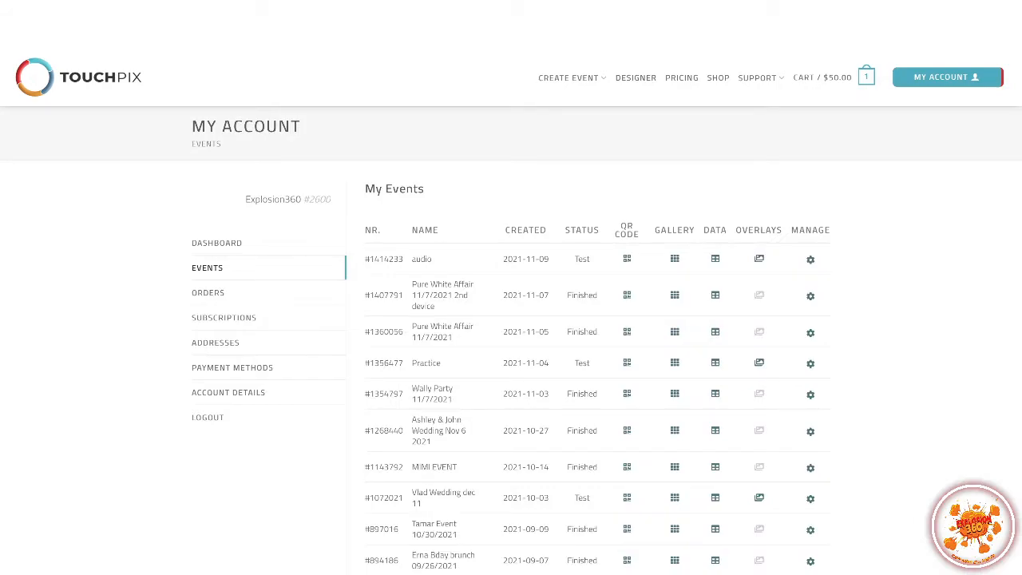
click(758, 259)
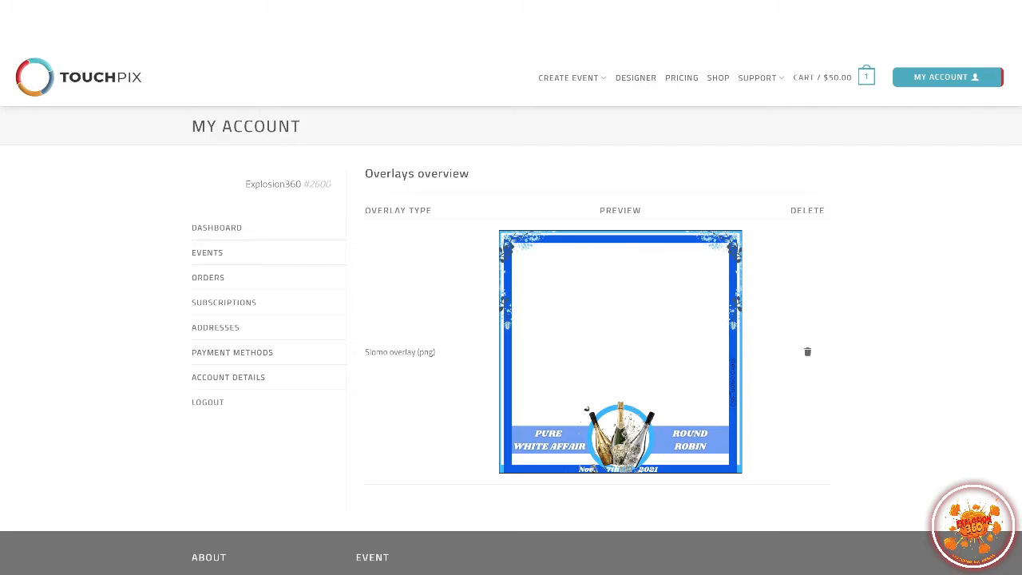
click(207, 252)
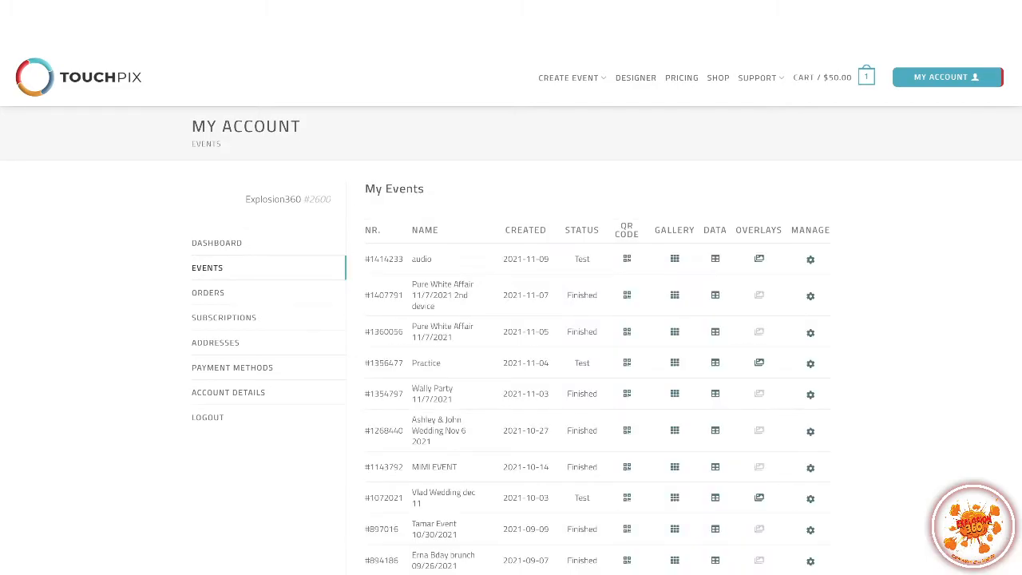
click(809, 258)
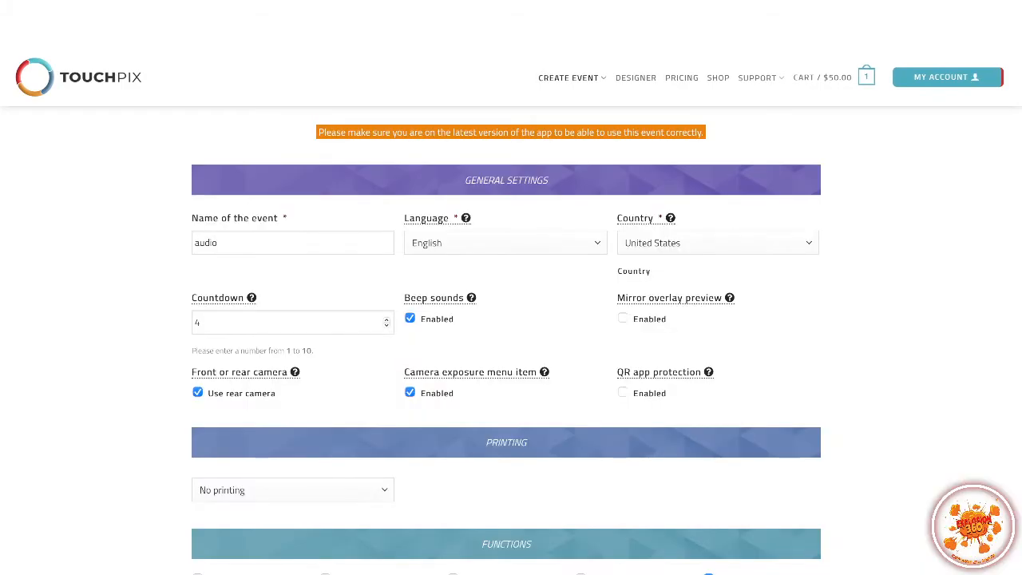
Step: Verify Slomo and the uploaded audio file in the event form and submit it again
scroll(down, 3)
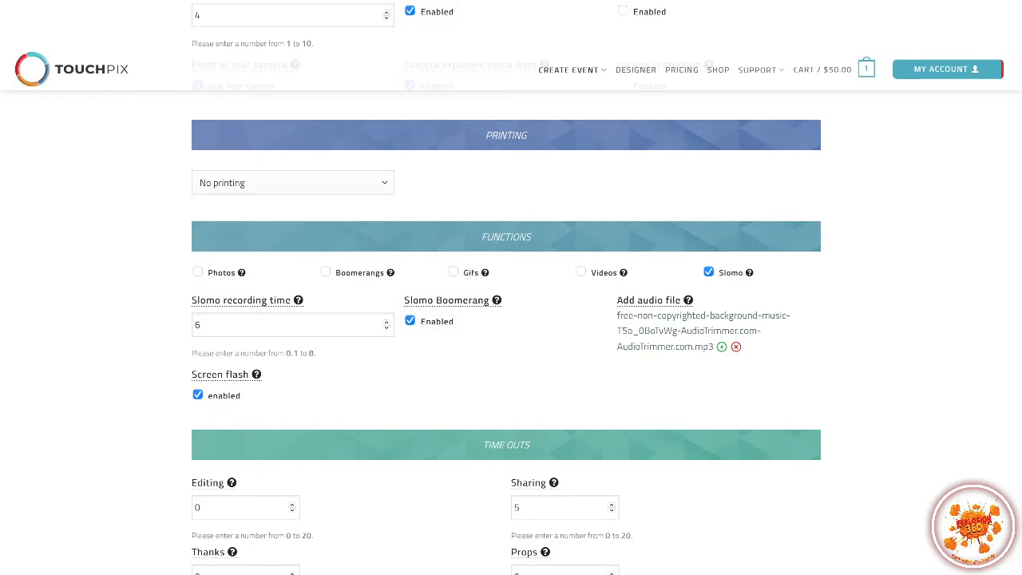
scroll(down, 3)
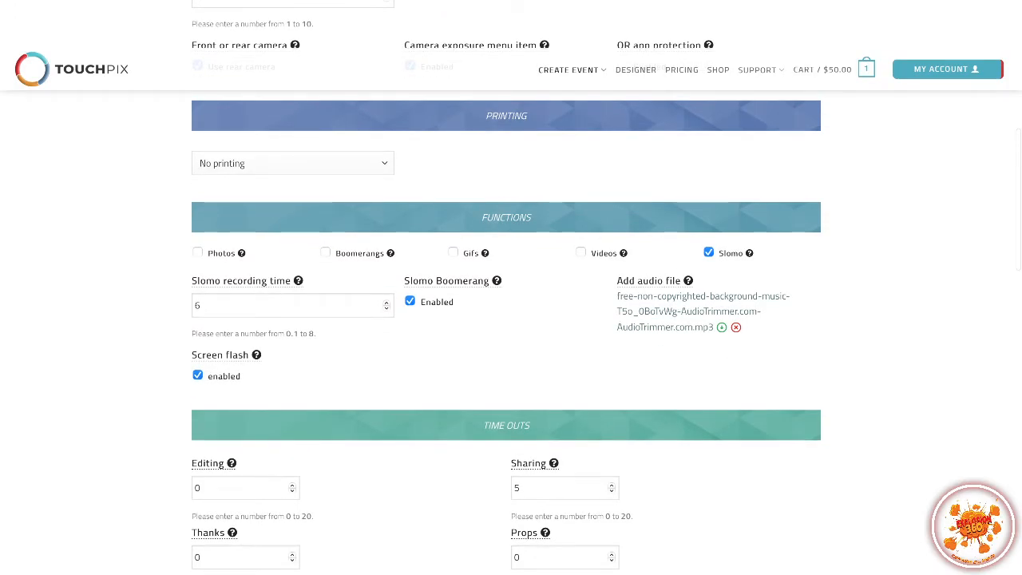
scroll(up, 3)
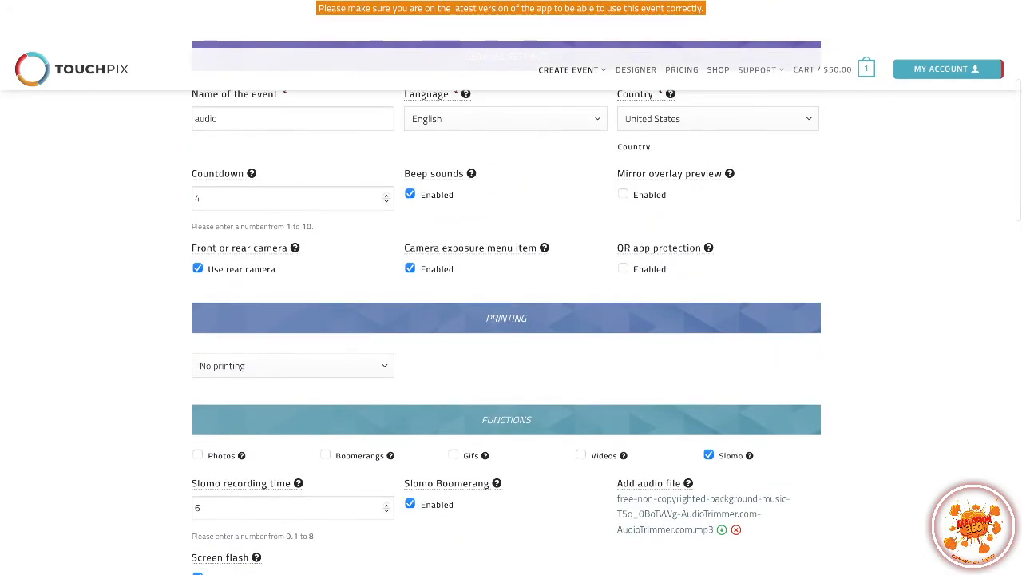
scroll(down, 3)
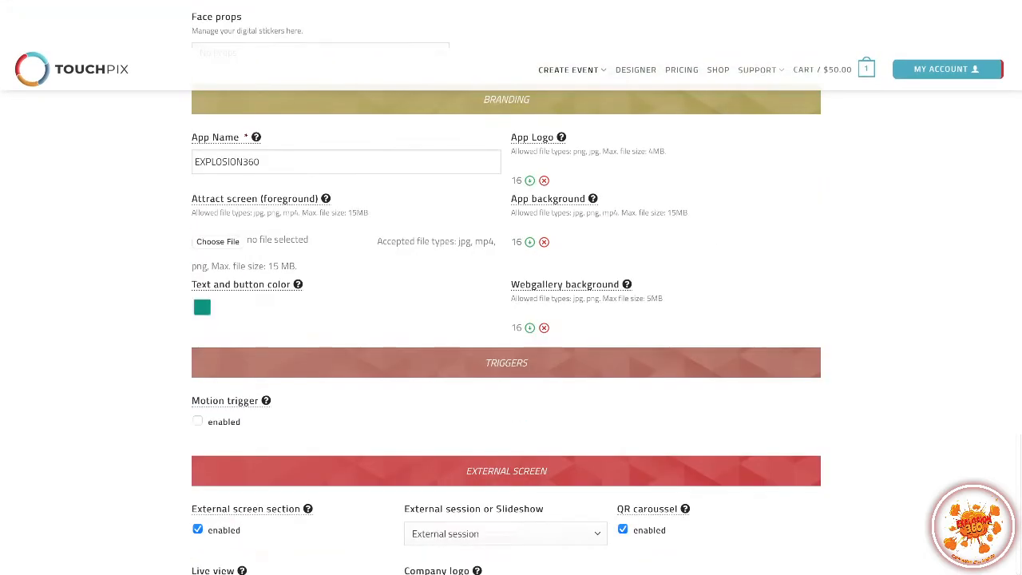
scroll(down, 3)
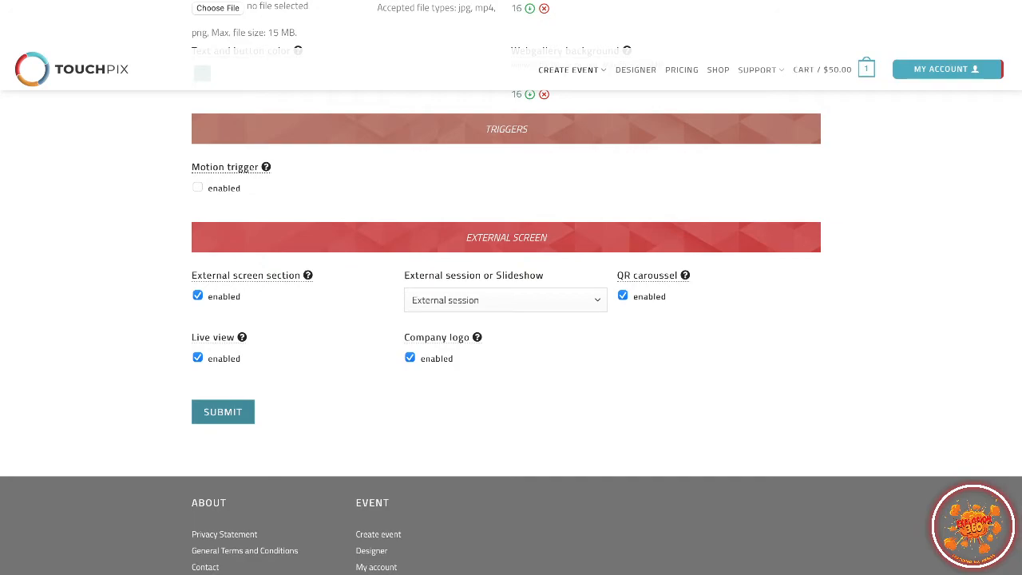
click(223, 412)
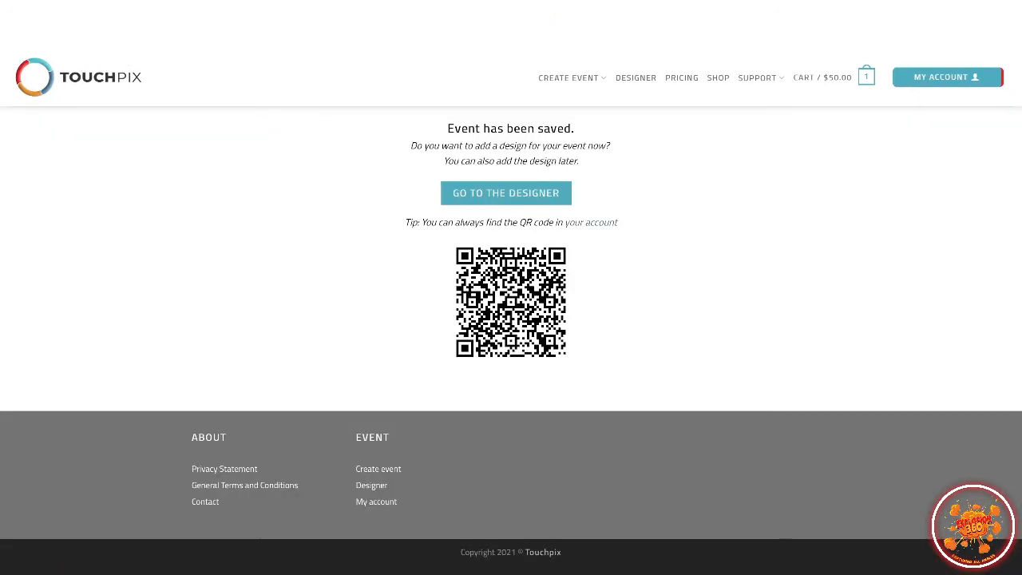
Step: View the 'audio' event's details and QR code from My Events, then return to the events list
click(945, 77)
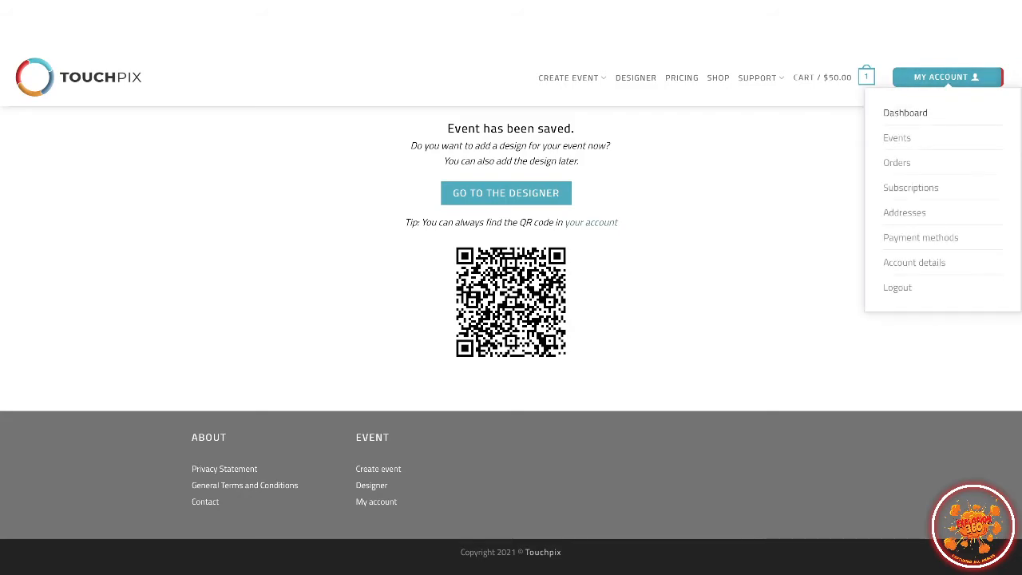
click(897, 138)
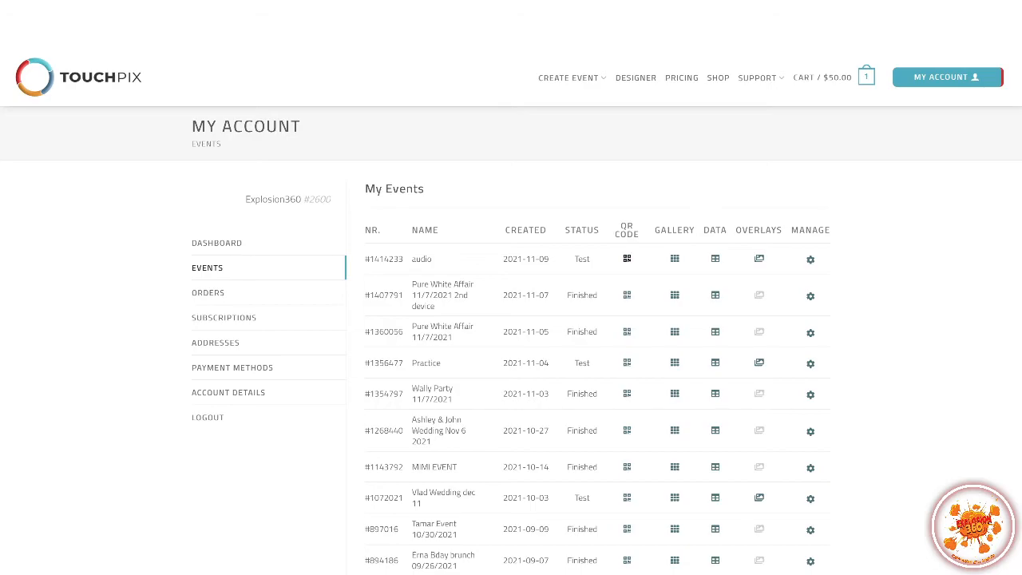
click(626, 259)
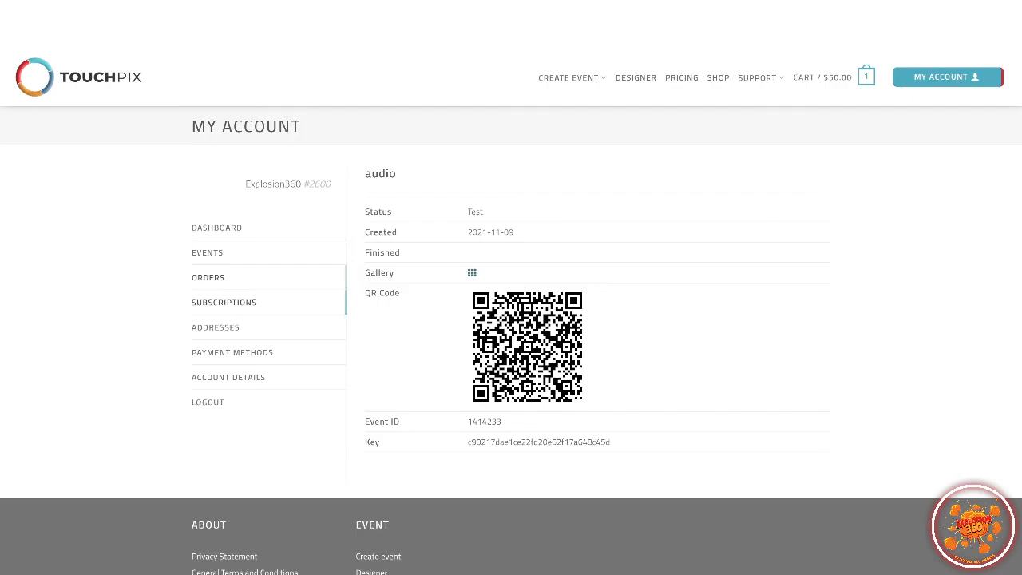
click(208, 252)
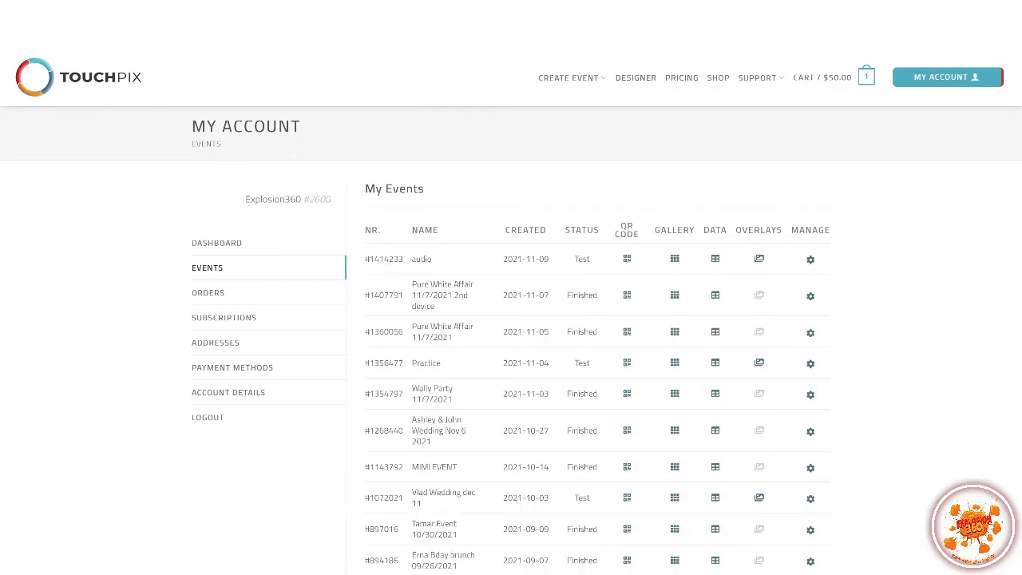